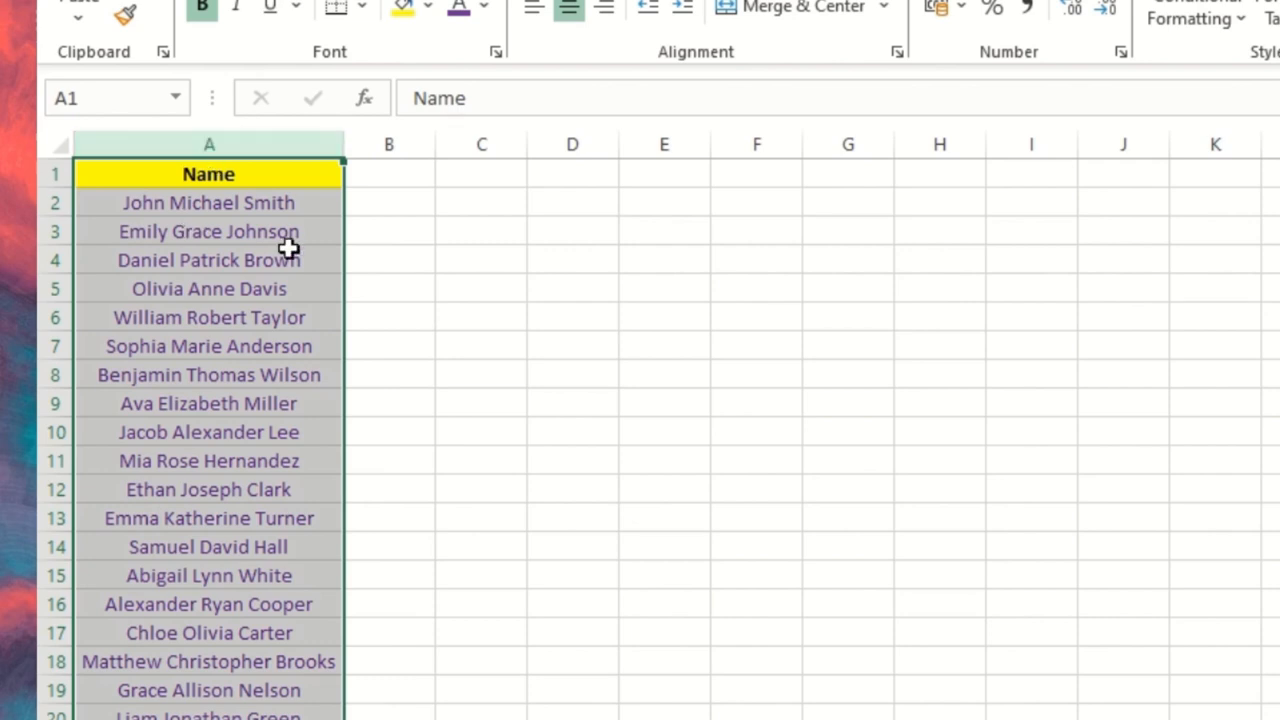
Enter 'john' and 'smith' as example first and last names in column B
left_click(388, 202)
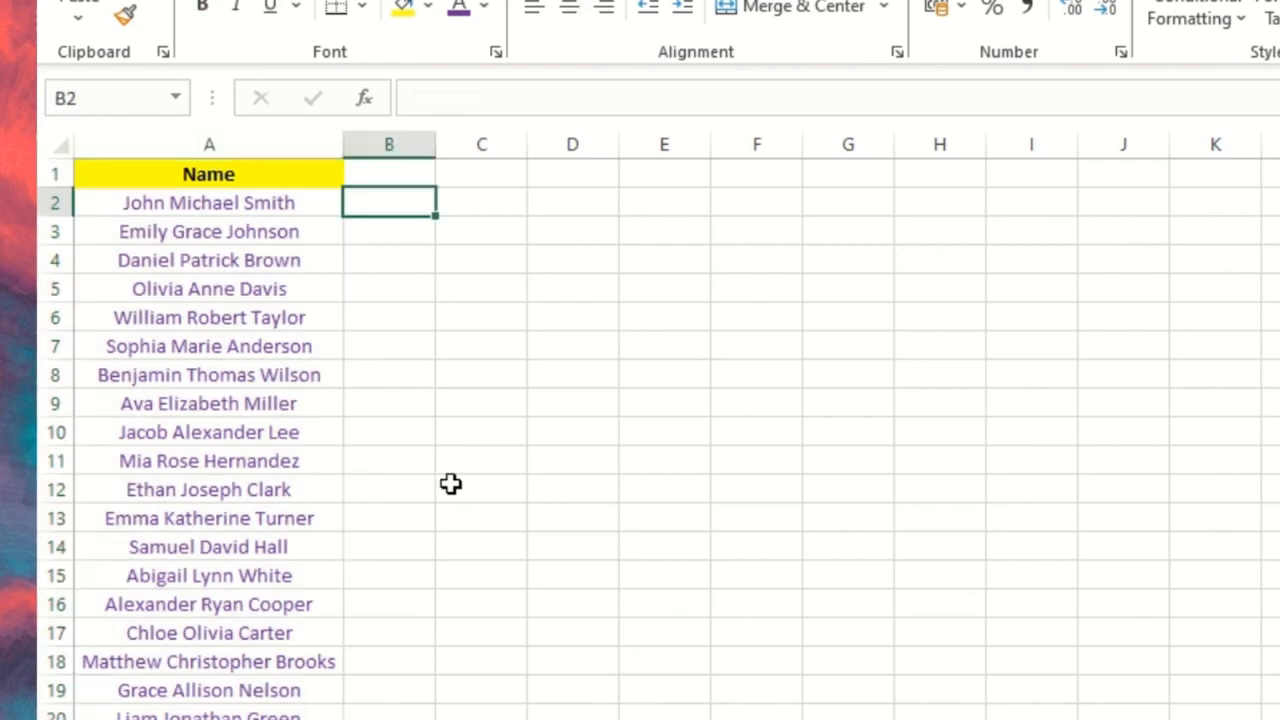
type("john")
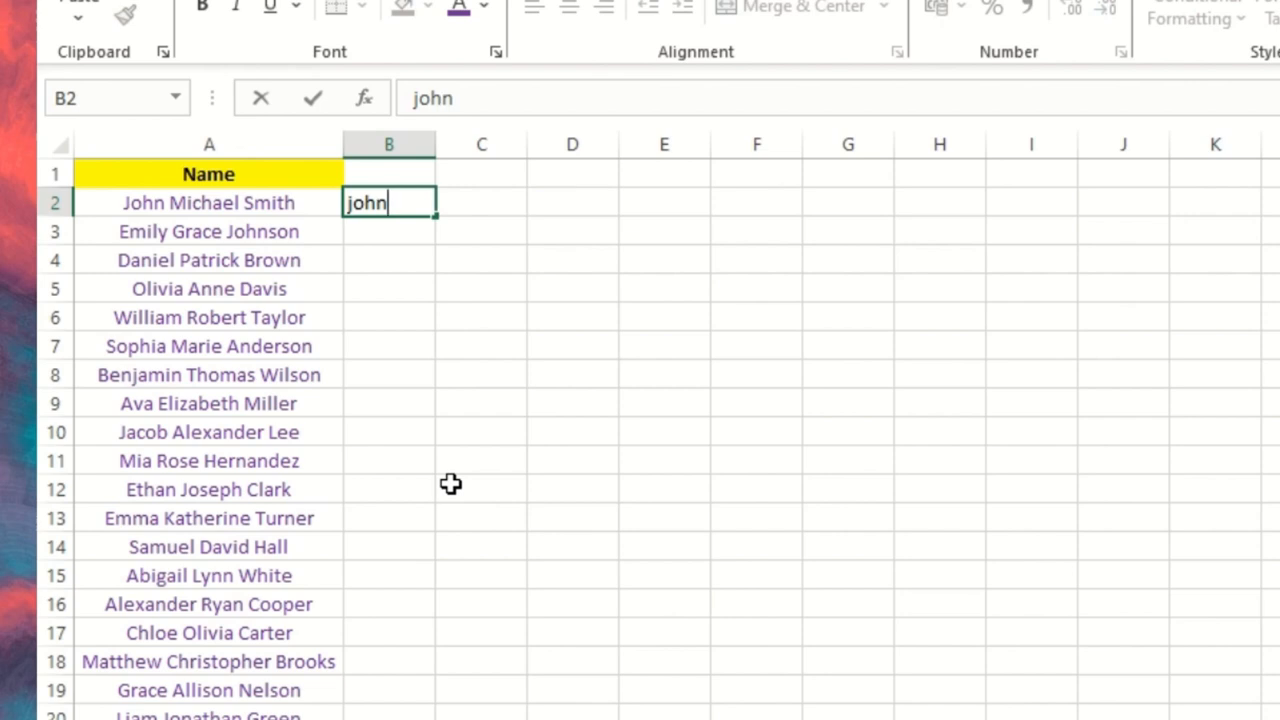
type("smith")
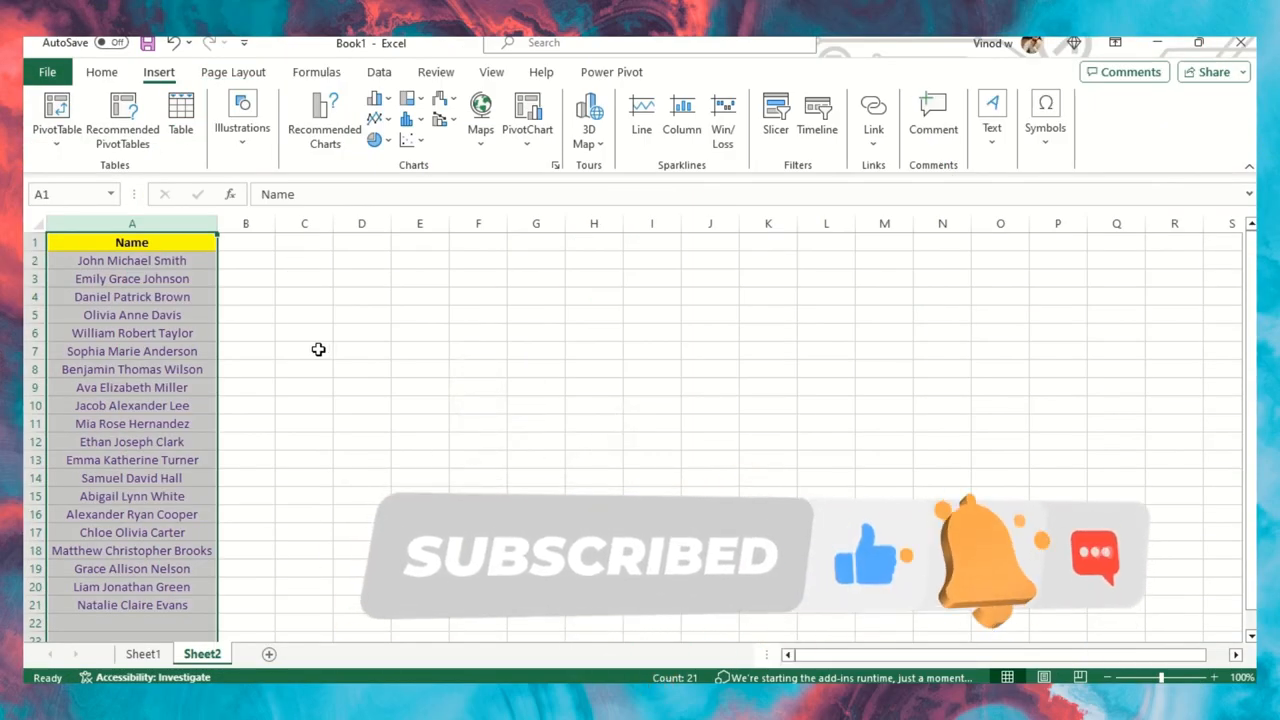
Split the full names into columns with Text to Columns, delimited by spaces
left_click(378, 72)
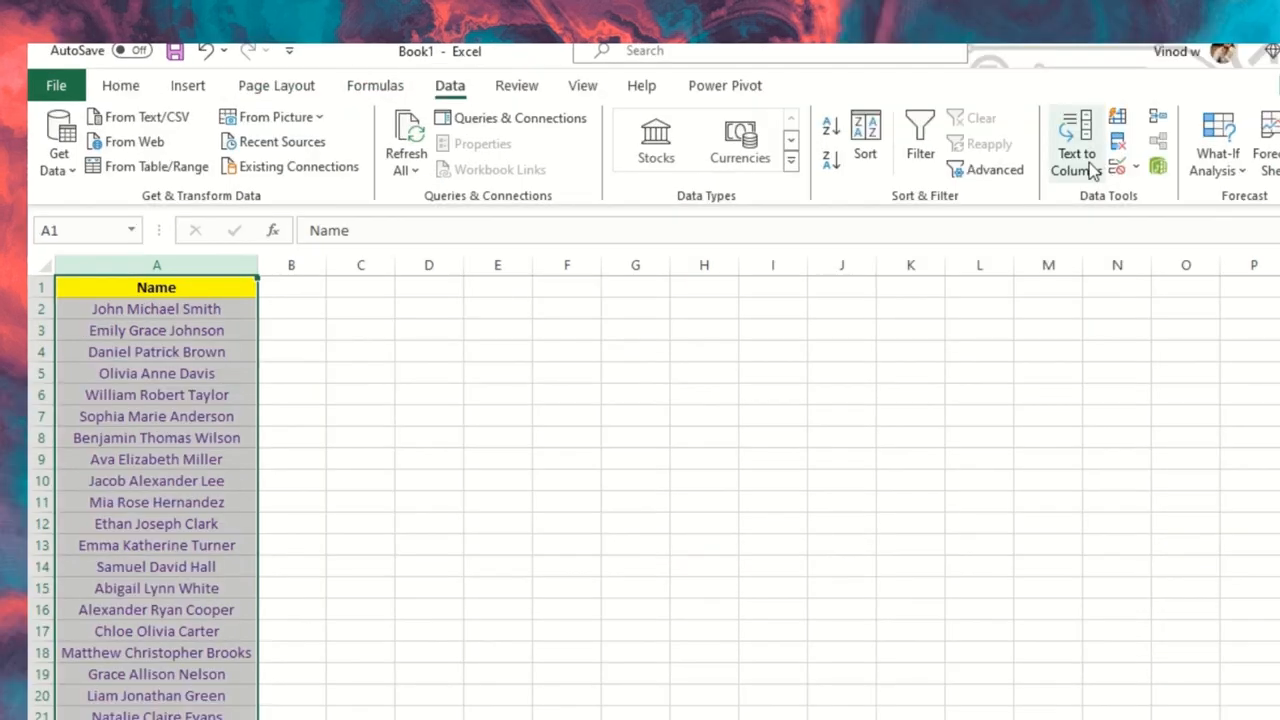
left_click(1076, 143)
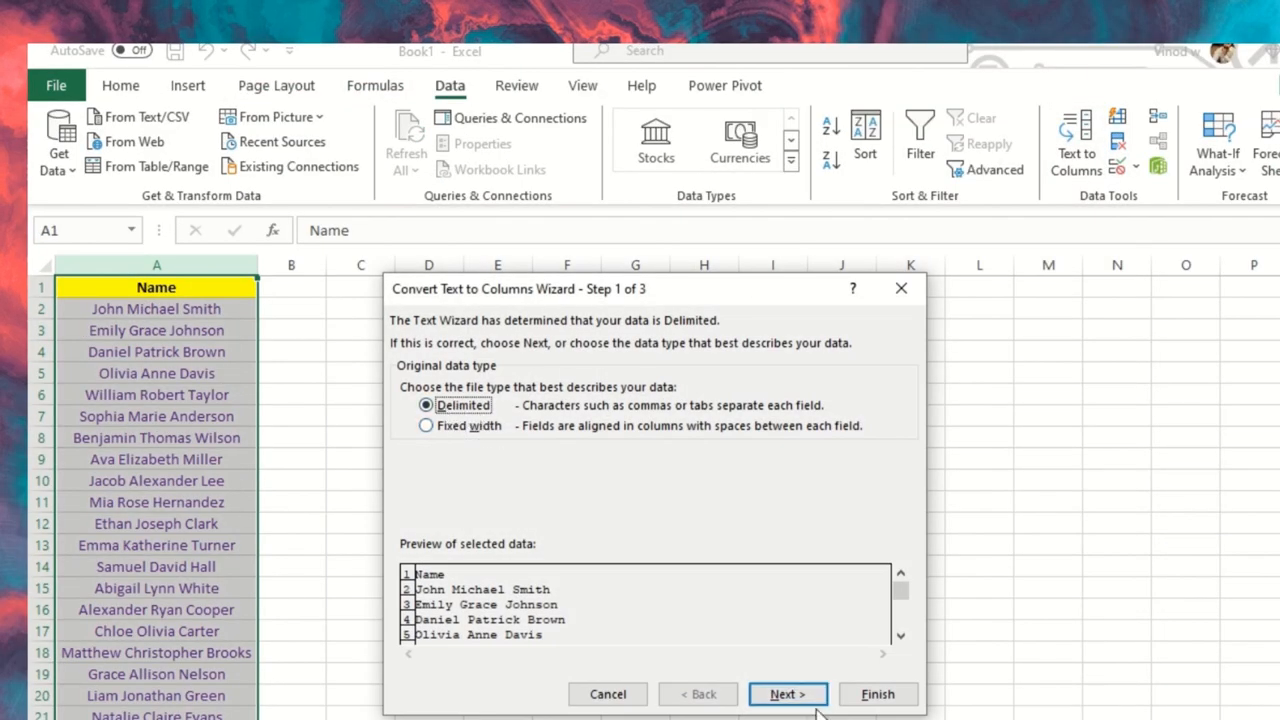
left_click(787, 693)
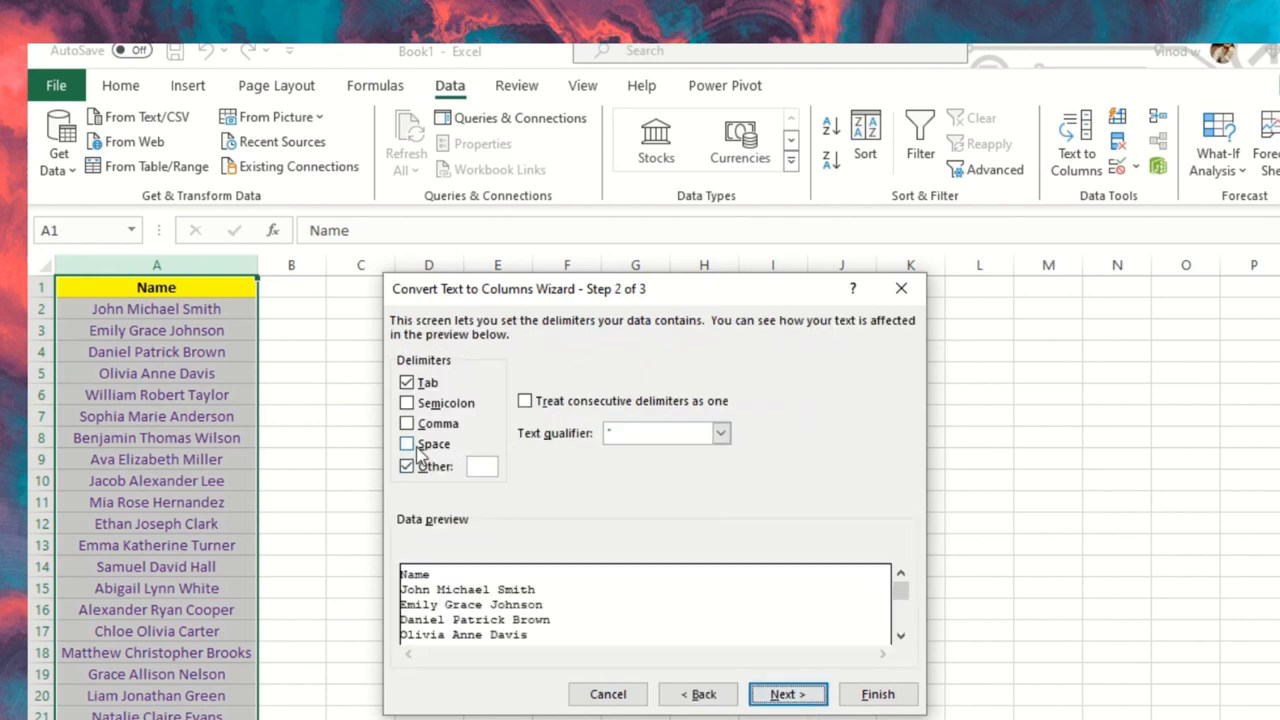
left_click(407, 443)
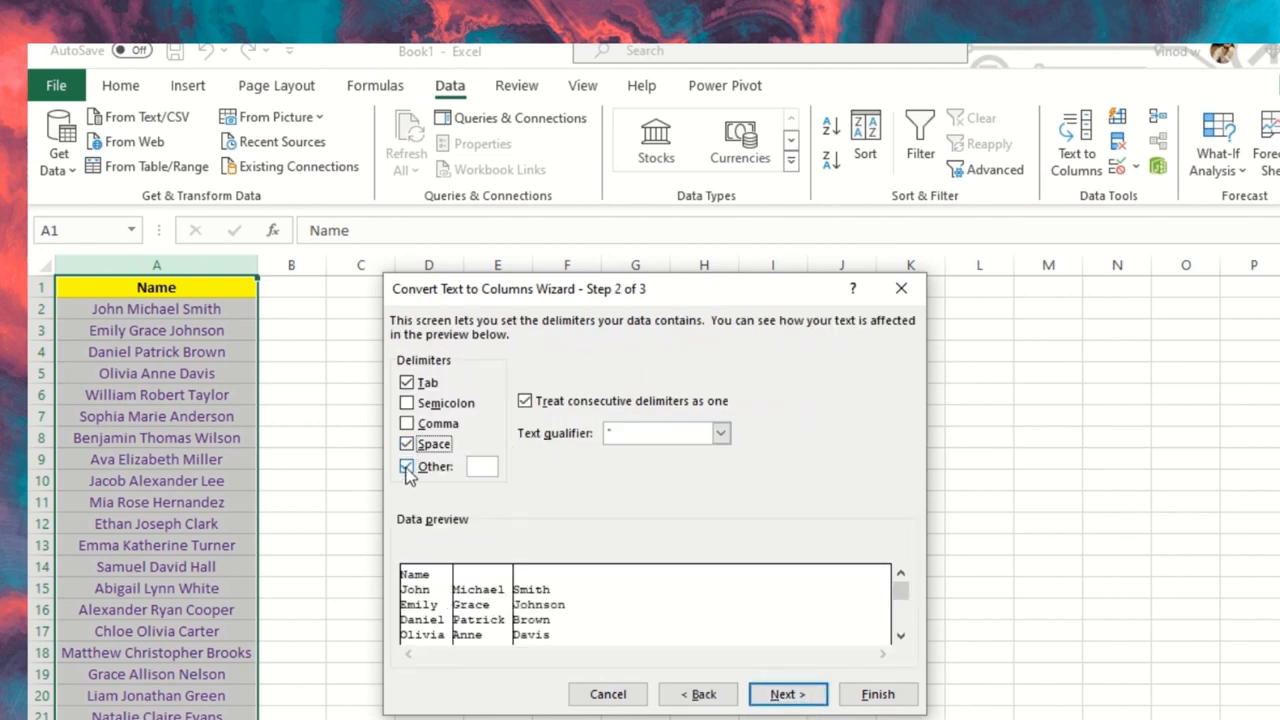
left_click(407, 466)
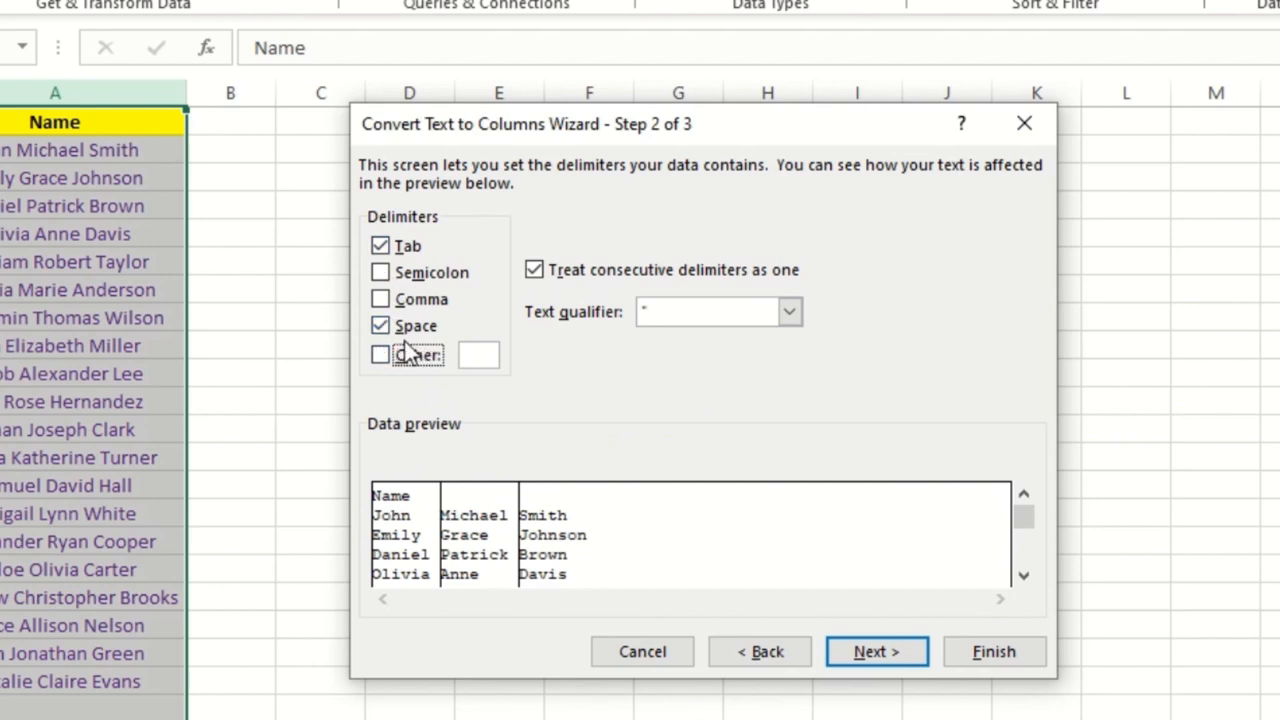
mouse_move(440, 290)
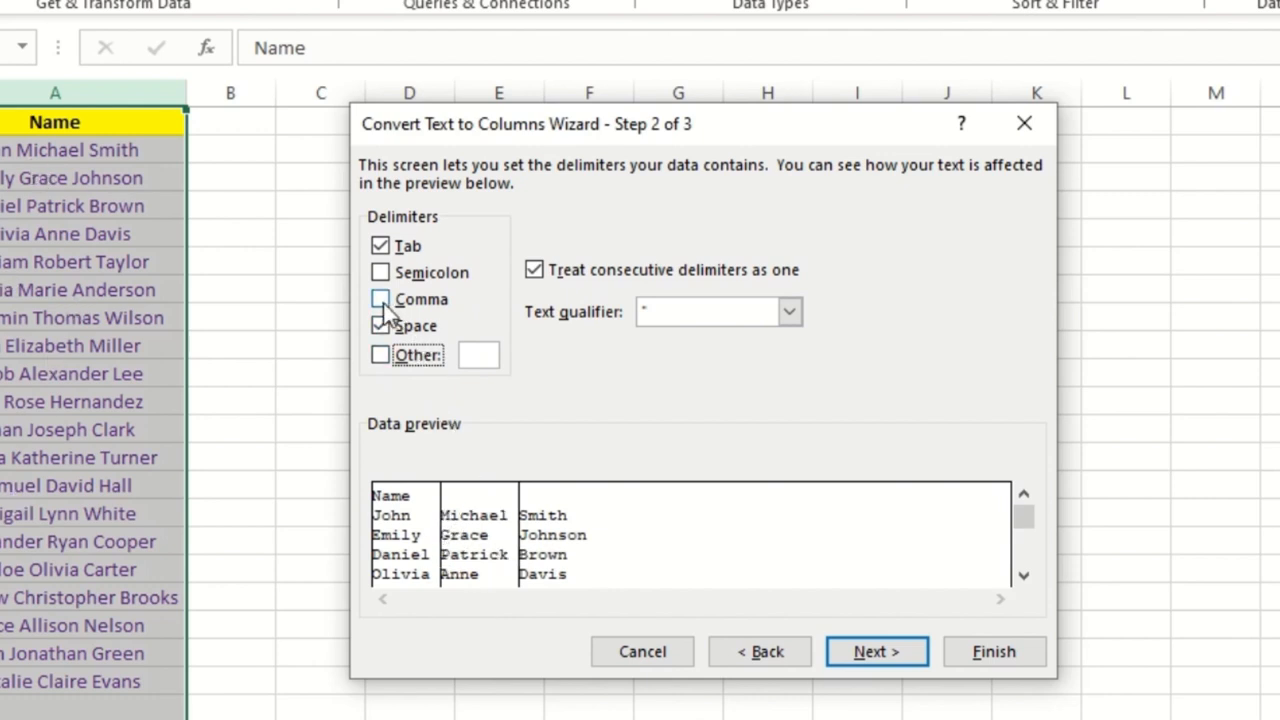
left_click(380, 325)
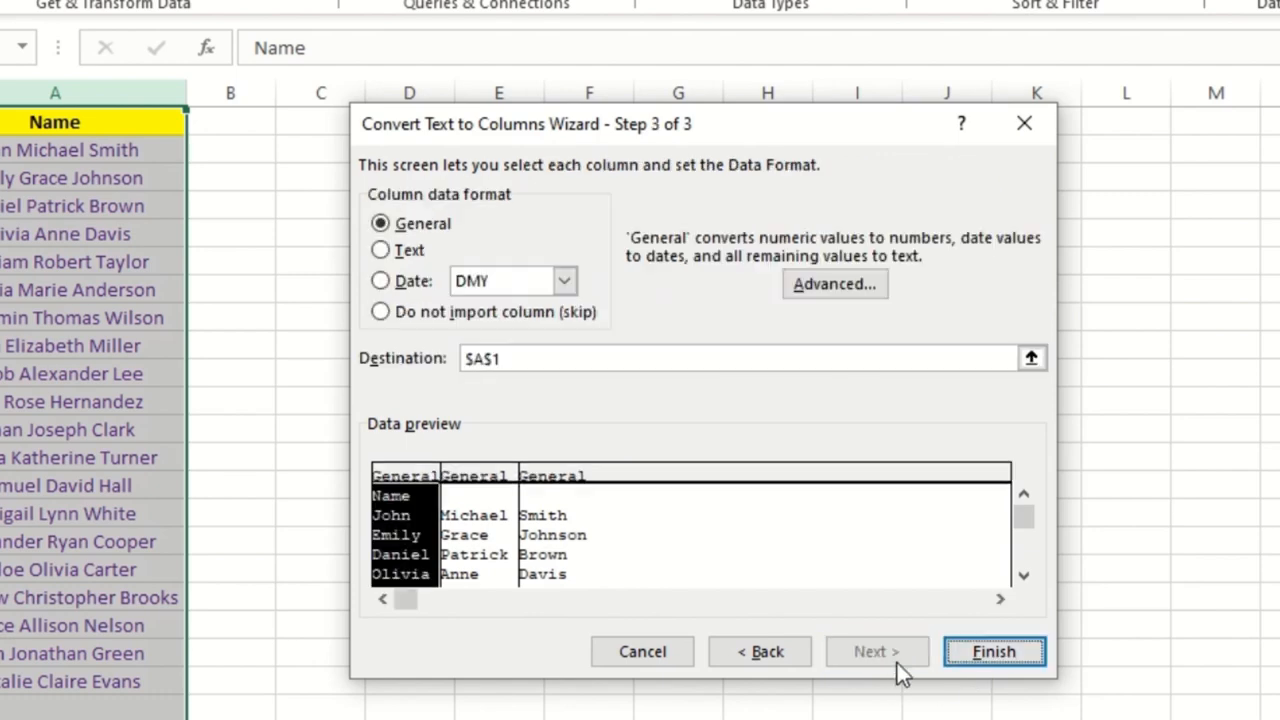
left_click(994, 651)
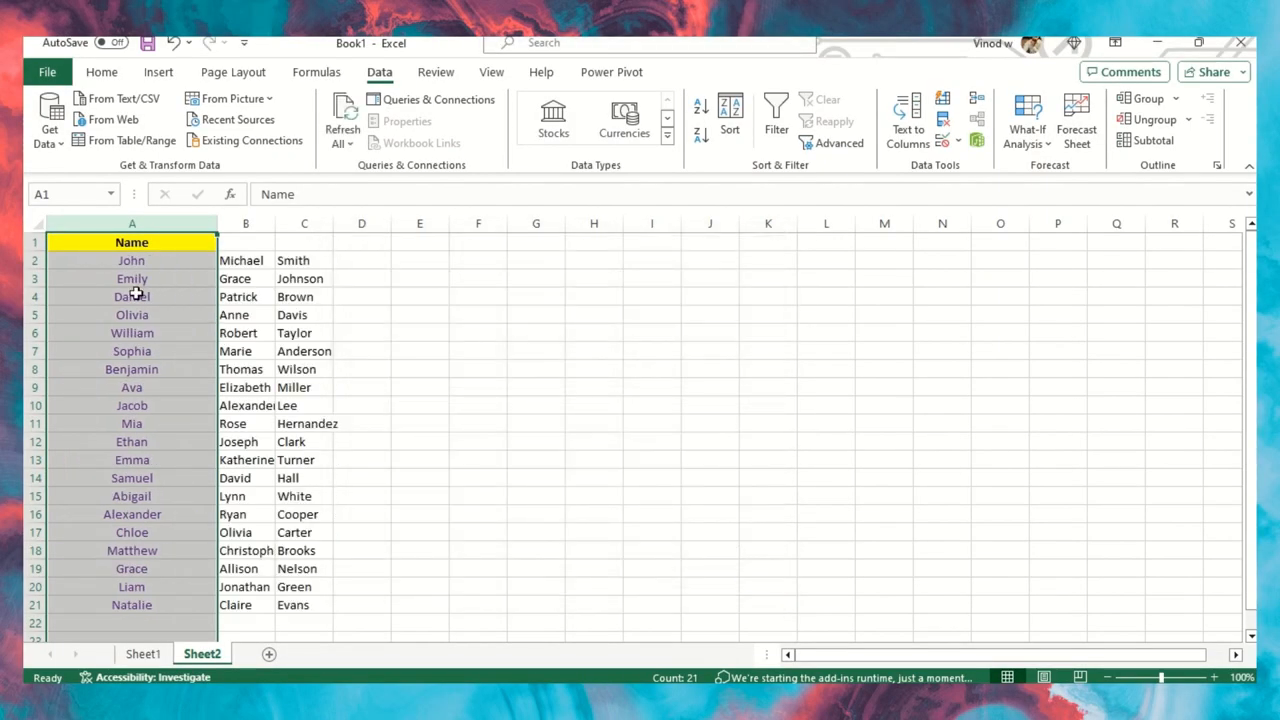
Select the split name columns and delete the middle-name column B
left_click_drag(131, 222, 361, 222)
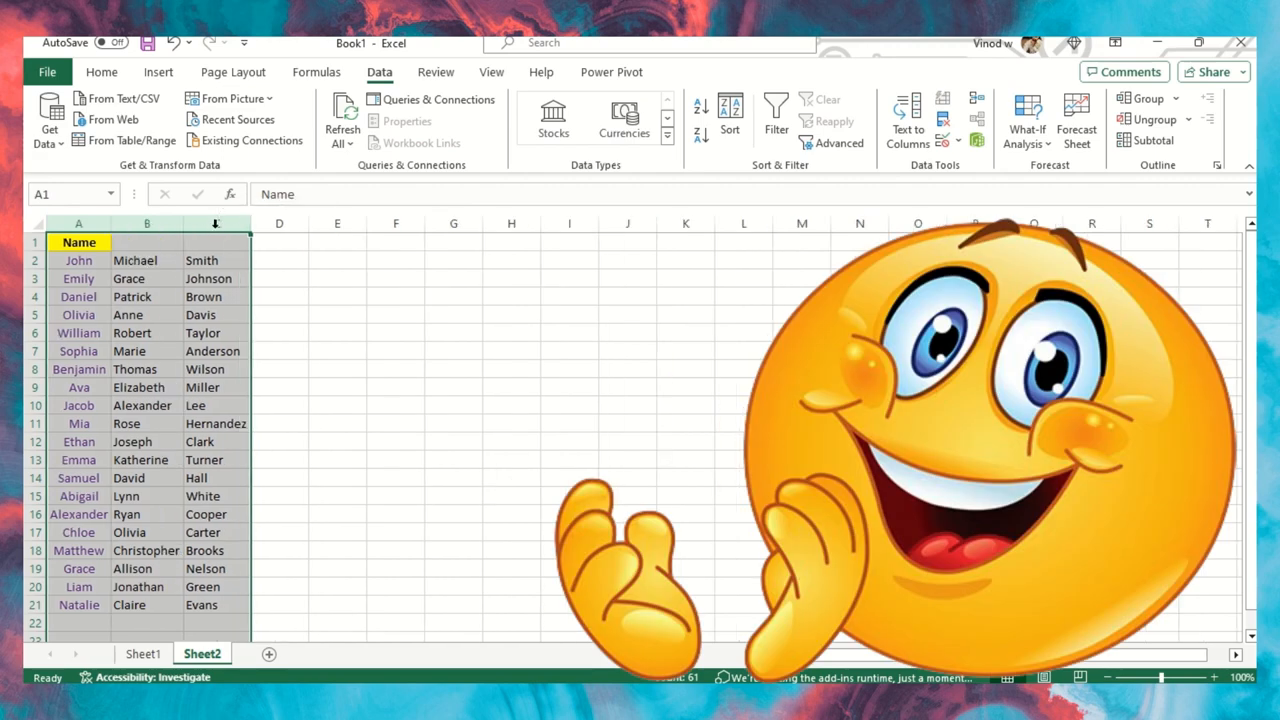
right_click(147, 223)
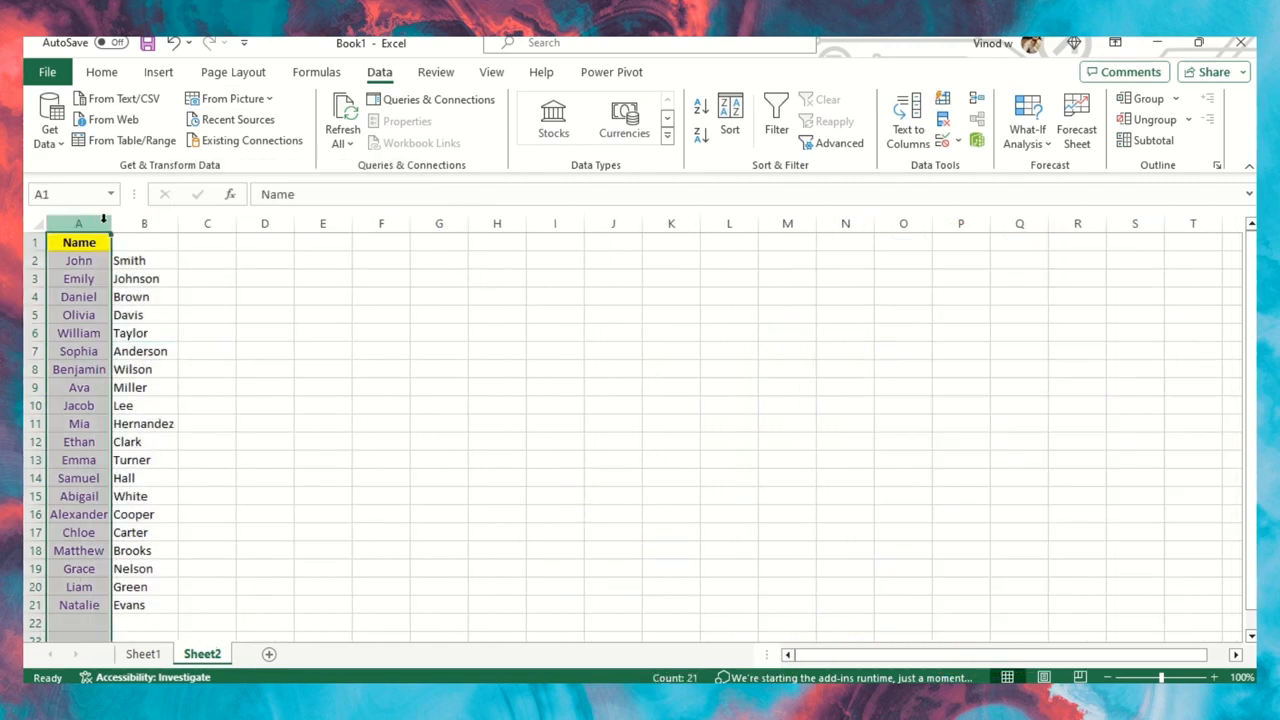
left_click(143, 223)
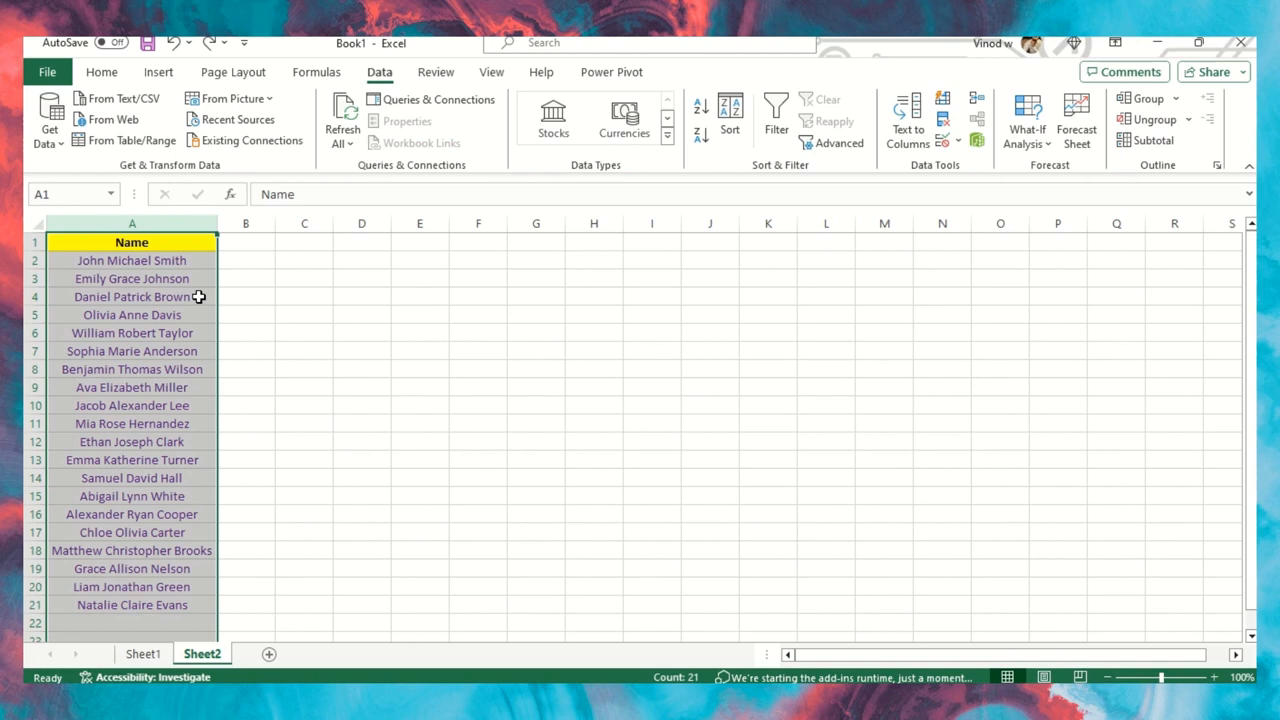
Select column A containing the twenty full names
left_click(245, 351)
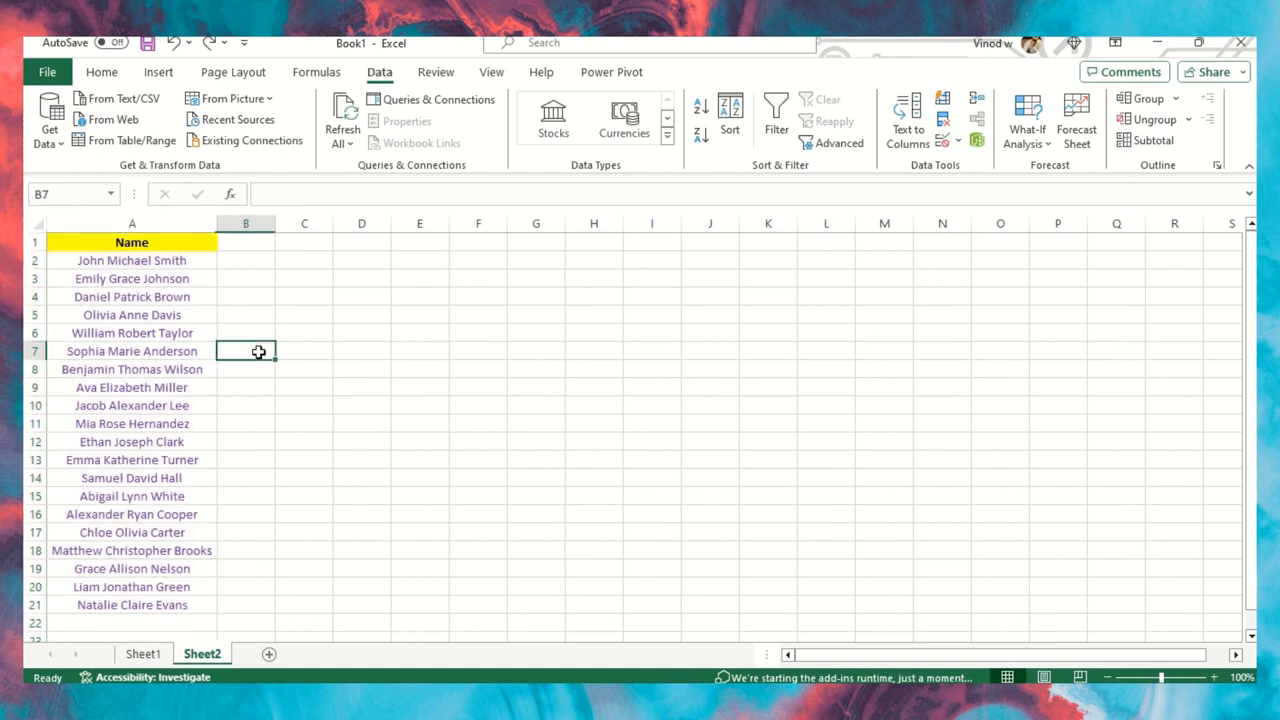
left_click(131, 223)
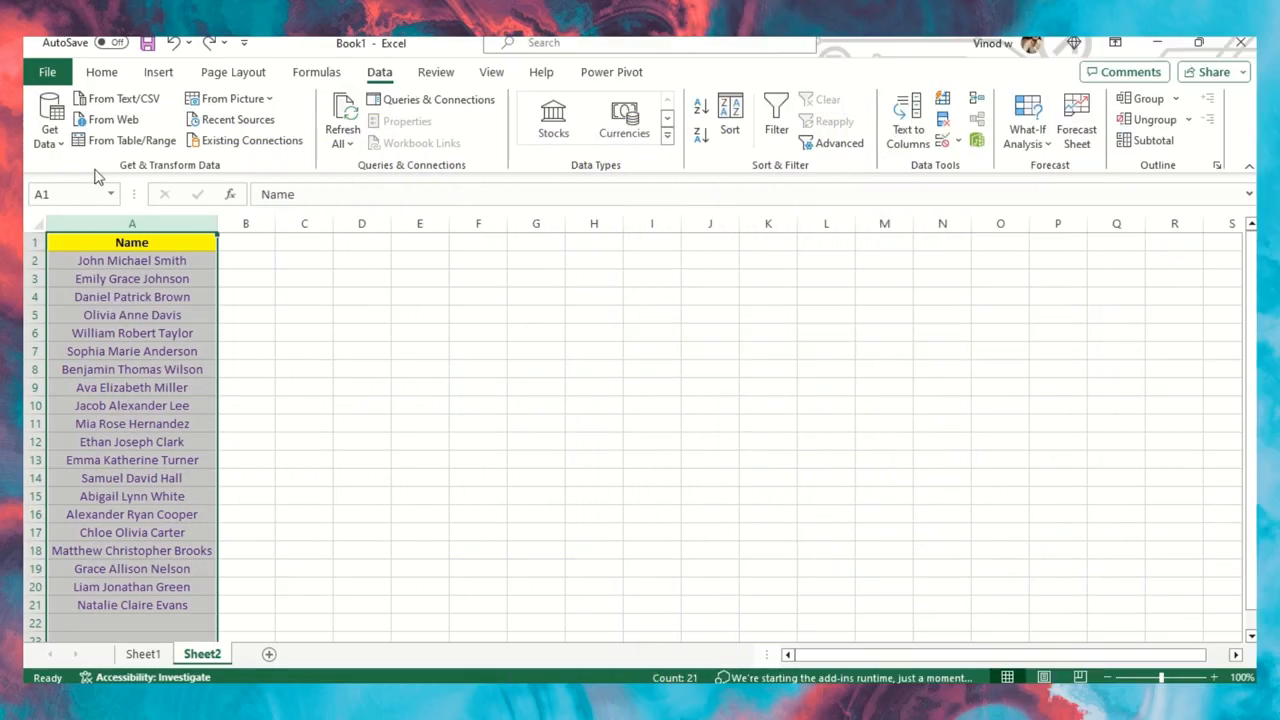
mouse_move(359, 391)
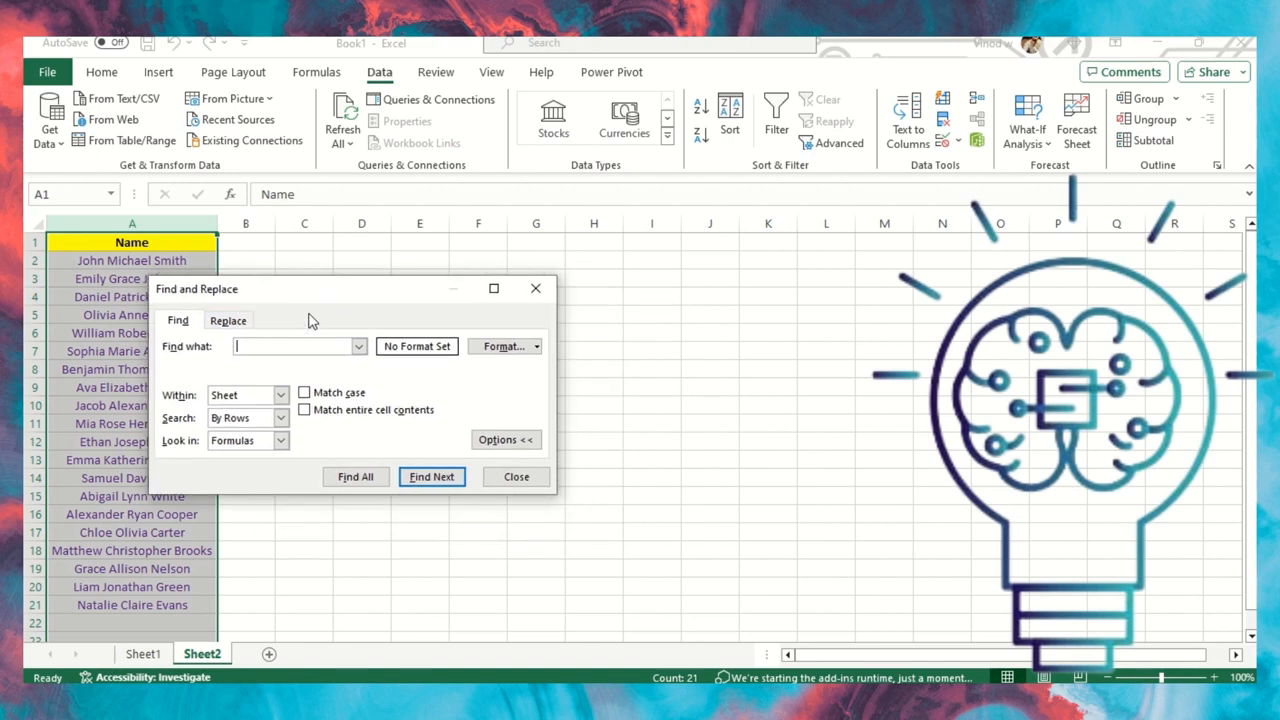
Replace all ' * ' matches to remove the middle names from all 20 names
left_click(228, 320)
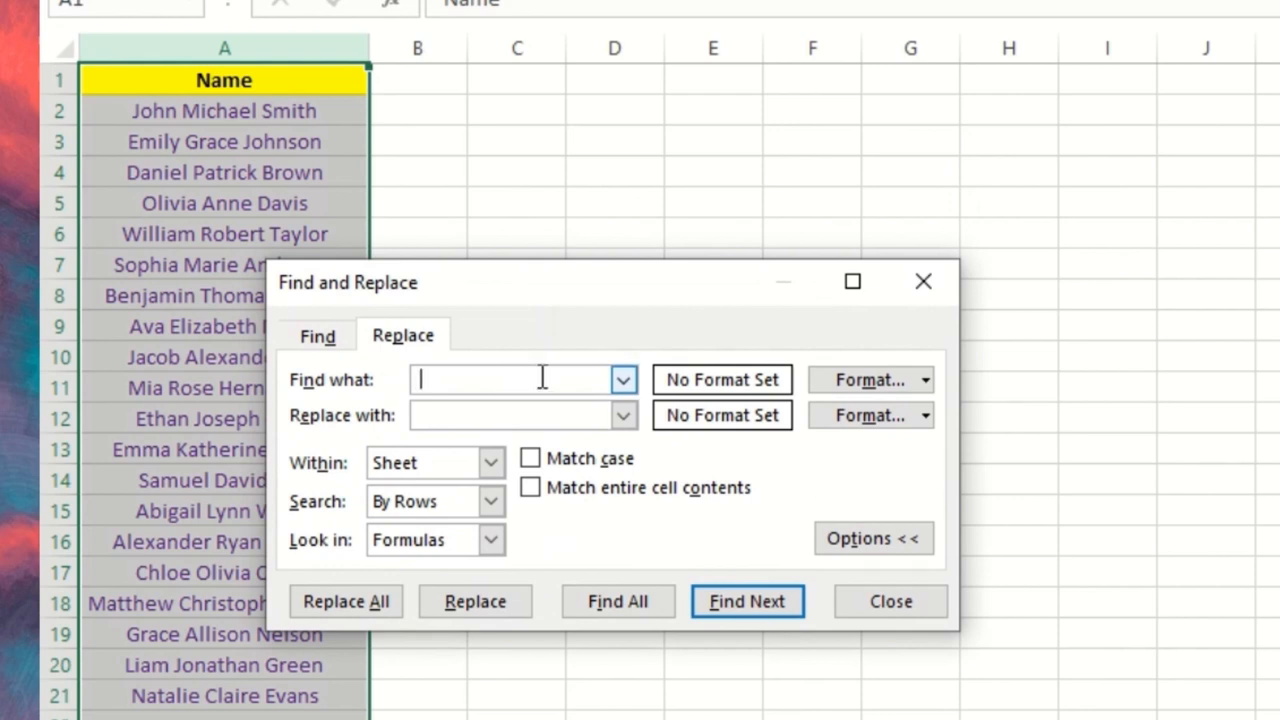
type("*")
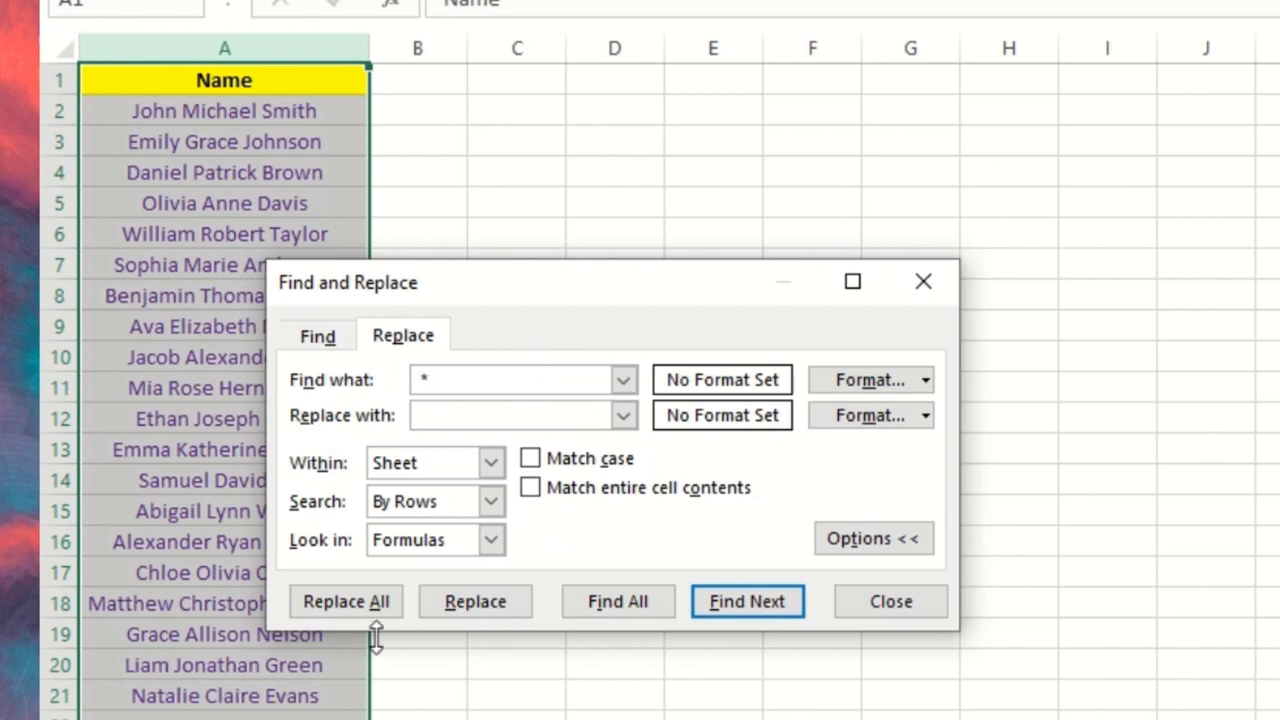
left_click(345, 601)
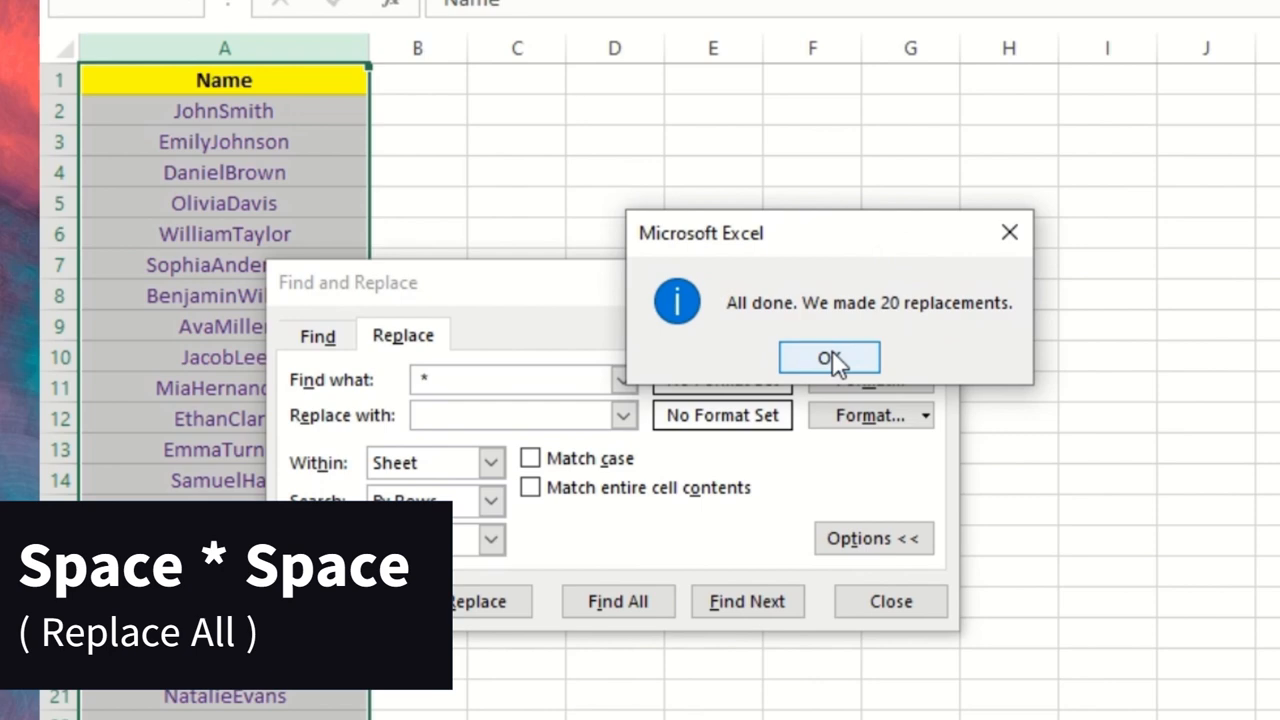
left_click(829, 358)
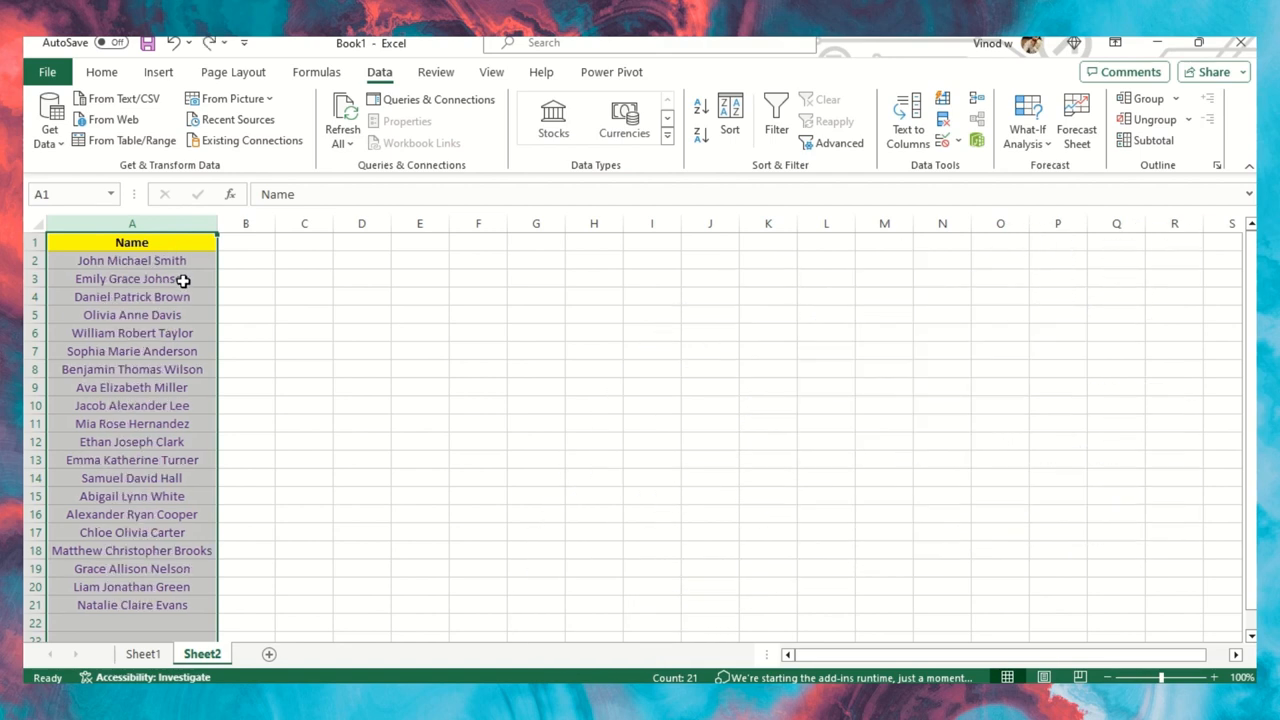
left_click(419, 351)
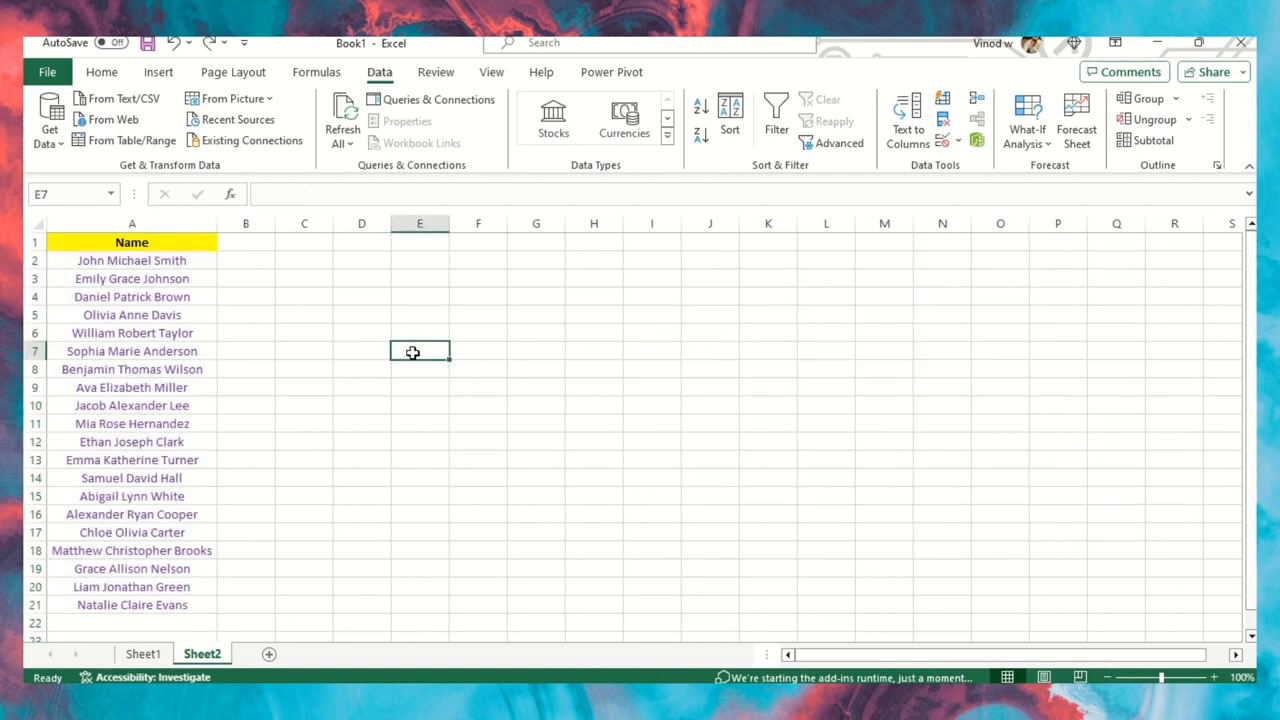